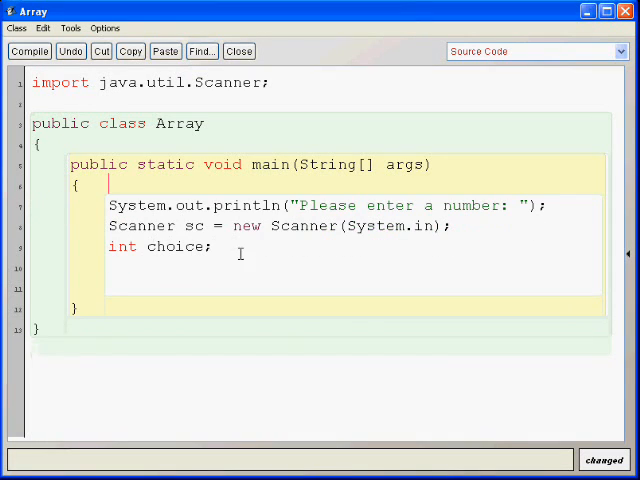
Complete the statement int choice = sc.nextInt(); to read the entered number.
type("=")
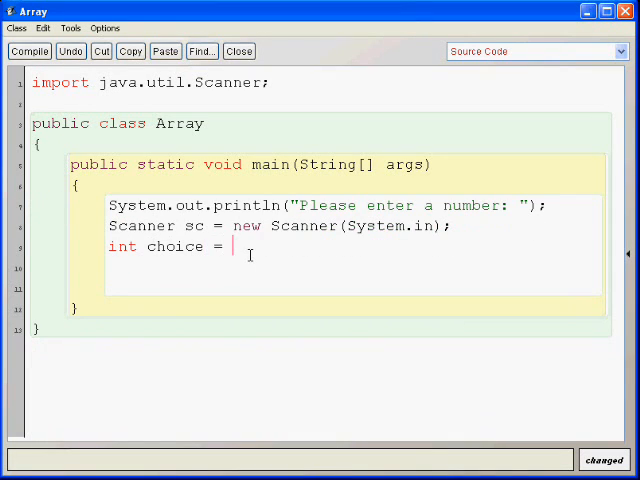
type("sc.ne")
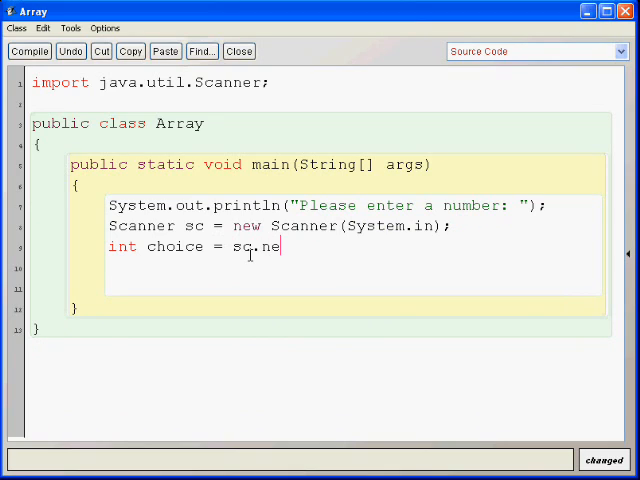
type("xtI")
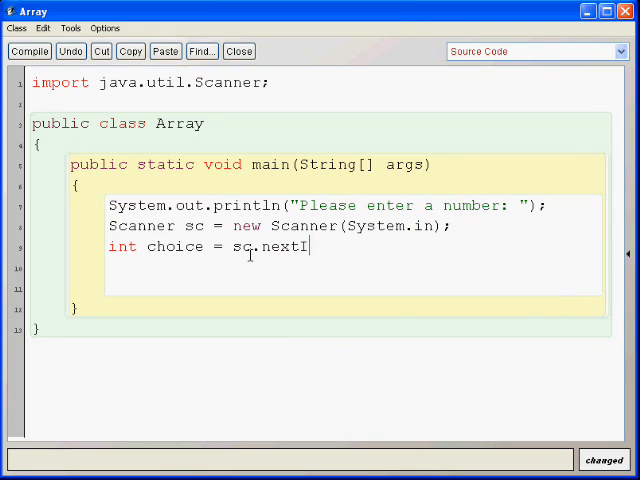
type("nt();")
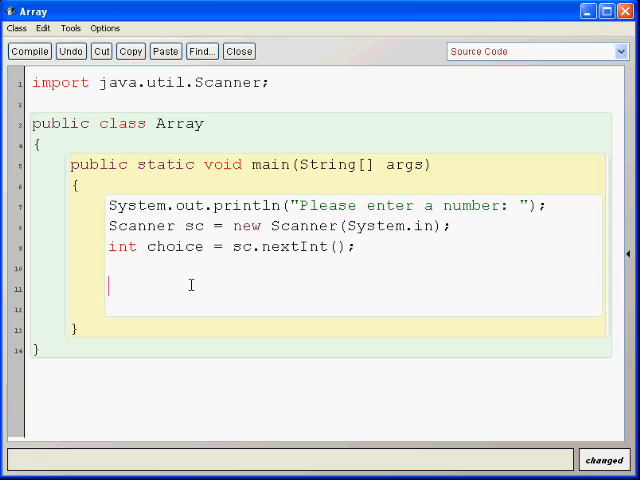
Declare int[][] board = new int[3][3]; and start a new line beneath it.
type("int")
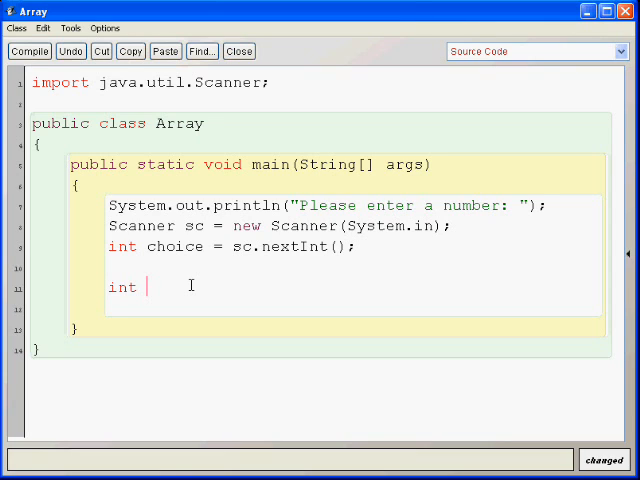
type("[][]")
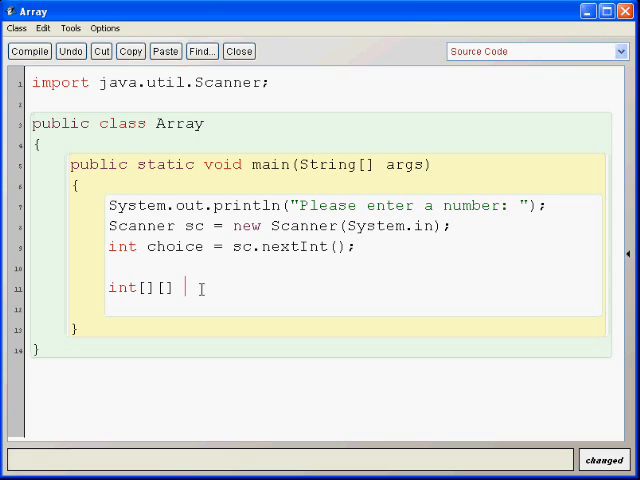
type("board =")
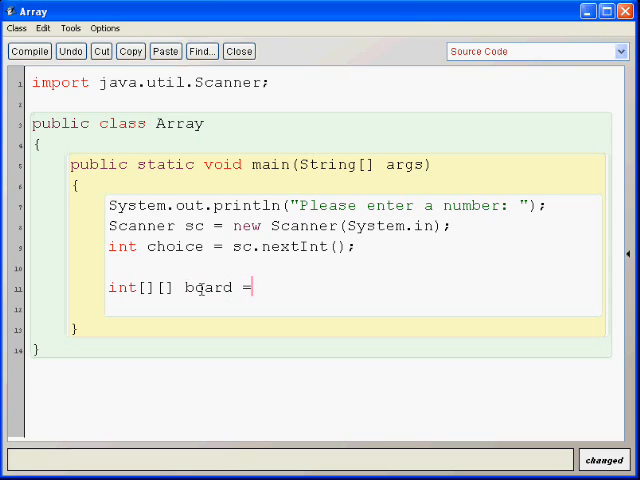
type("new int[")
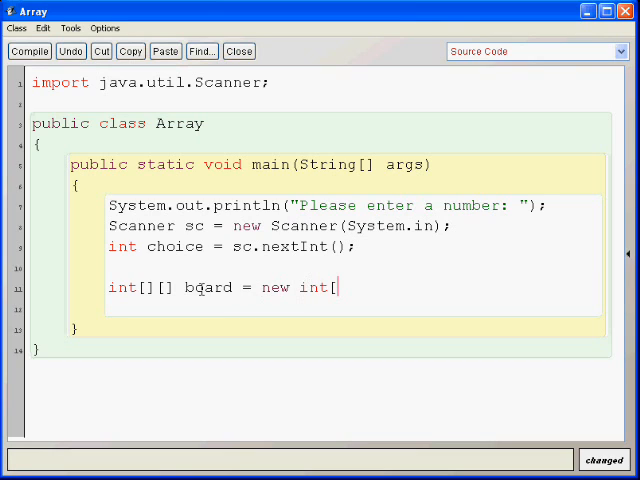
type("3][3]")
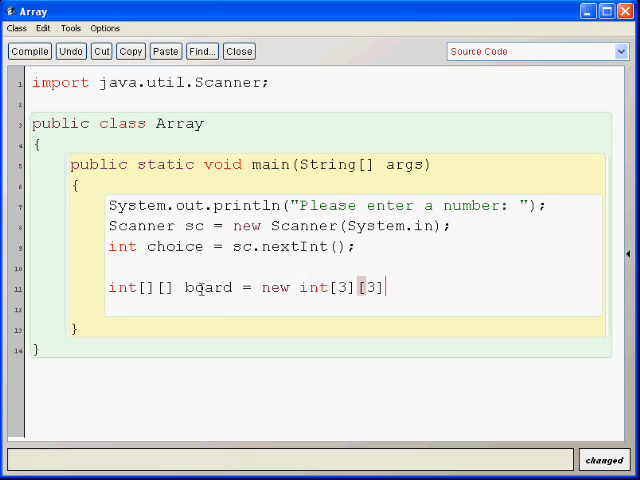
type(";")
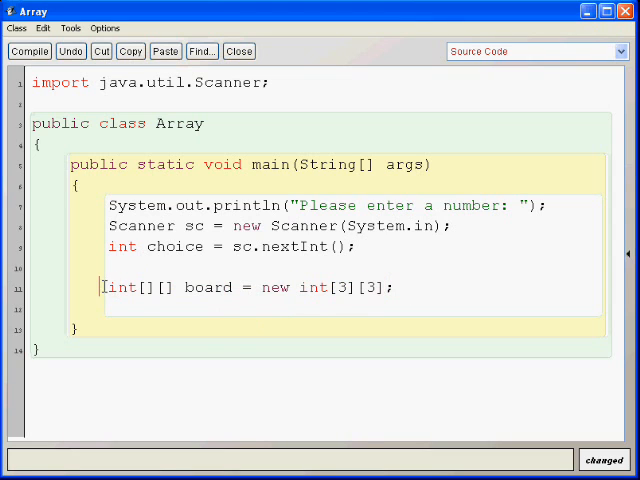
left_click(396, 288)
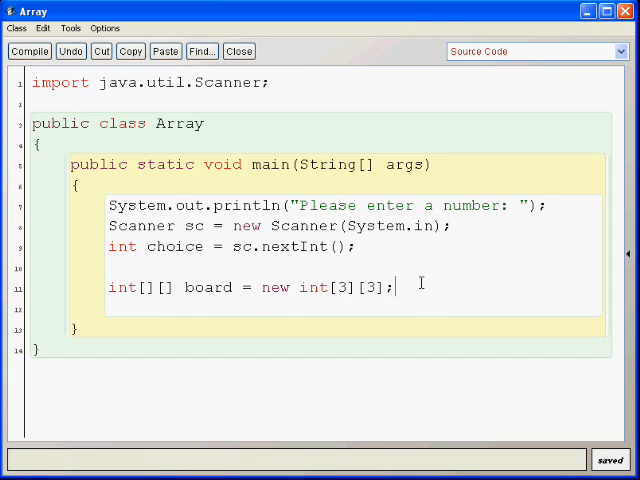
key("Return")
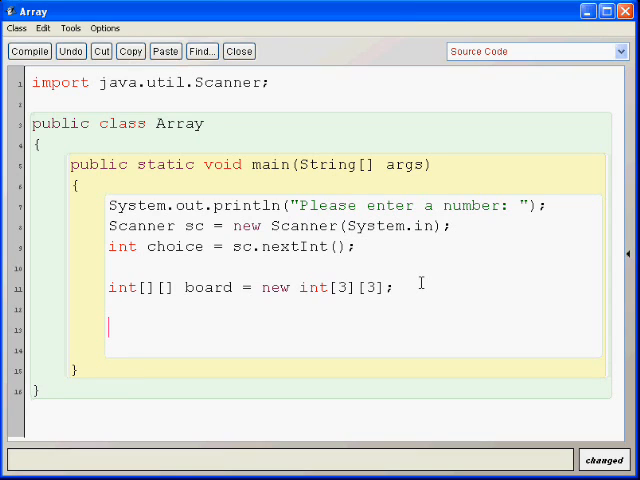
Write the outer loop for(int i = 0; i<3; i++){.
type("for(int i =")
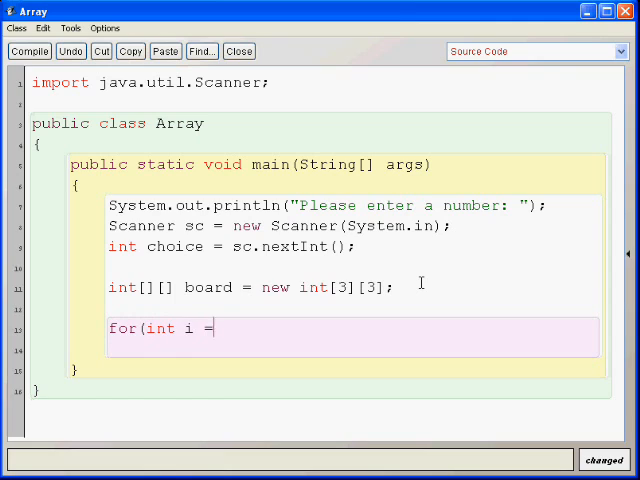
type("0; i")
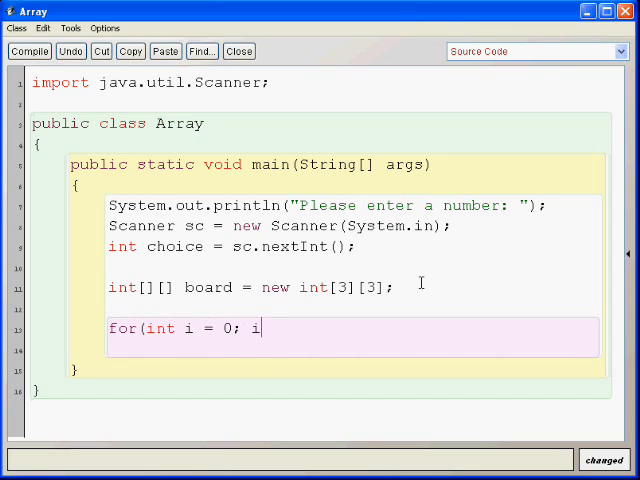
type("<3;")
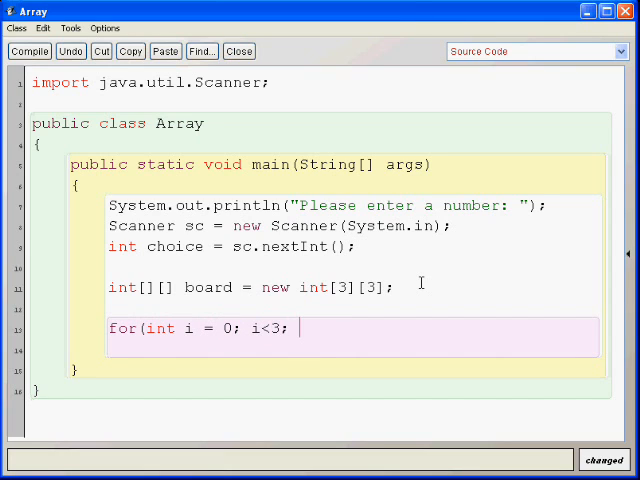
type("i++) {")
type("}")
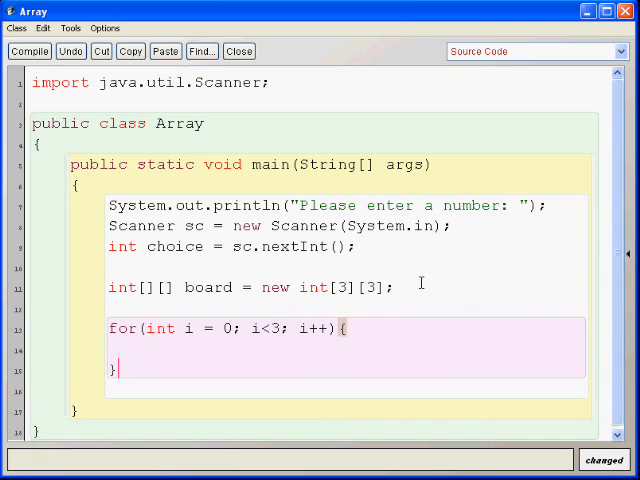
Nest the inner loop for(int j = 0; j<3; j++){ inside it.
type("for(")
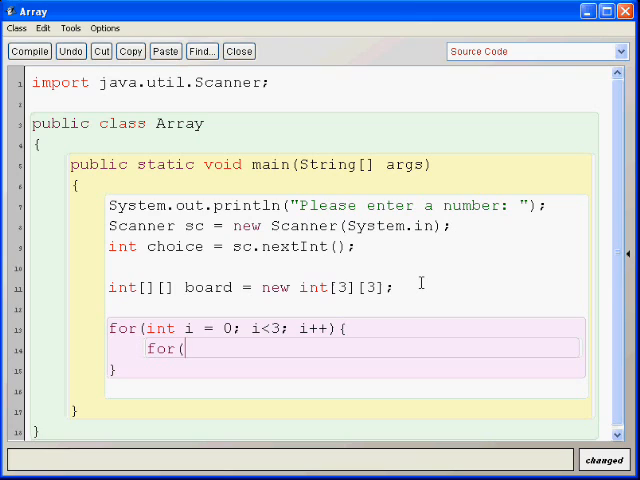
type("int j =")
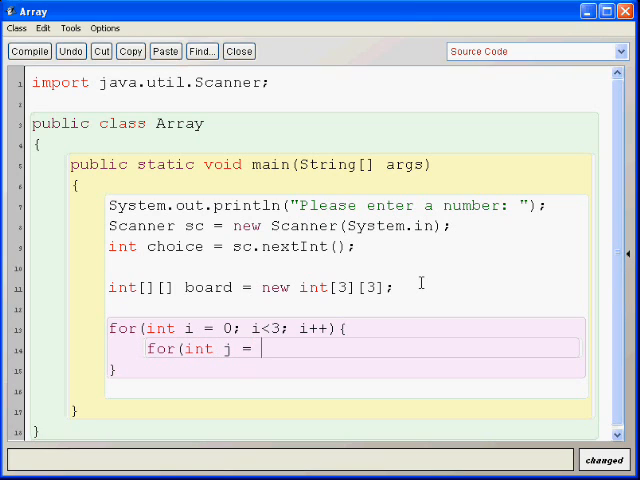
type("0")
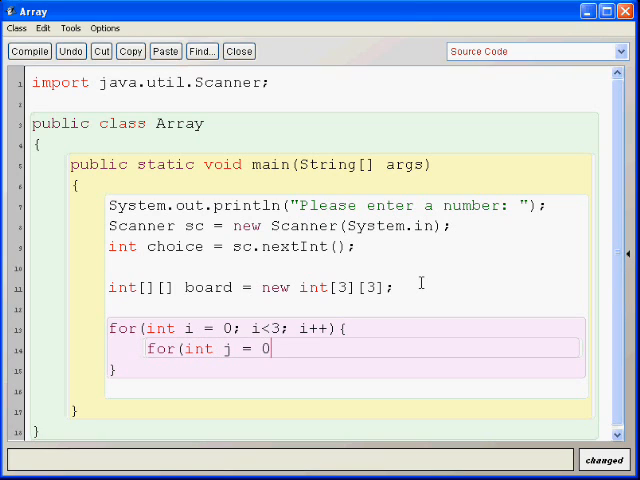
type("; j<3;")
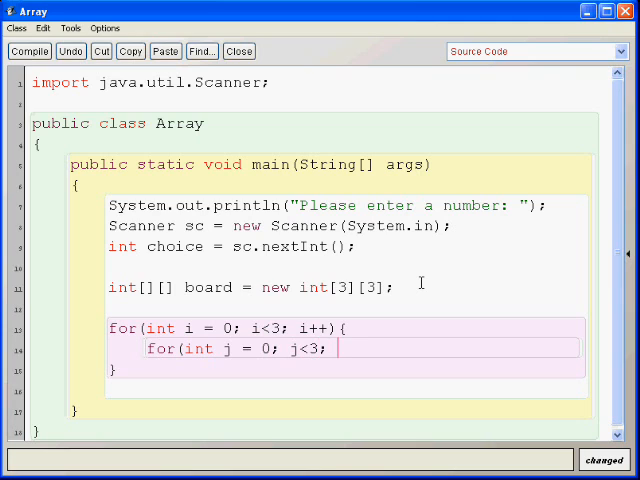
type("j++")
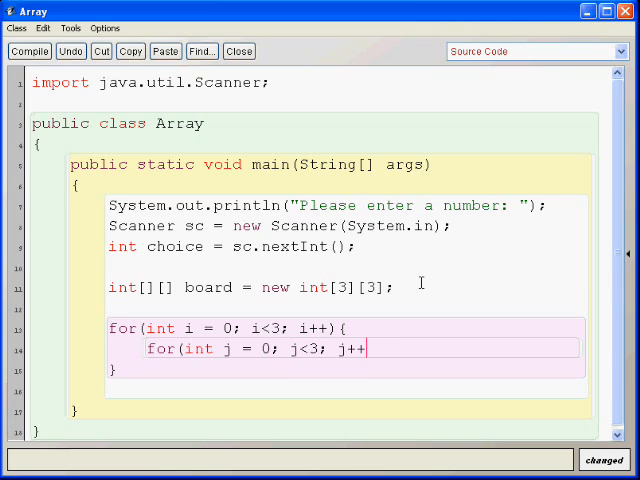
type("){")
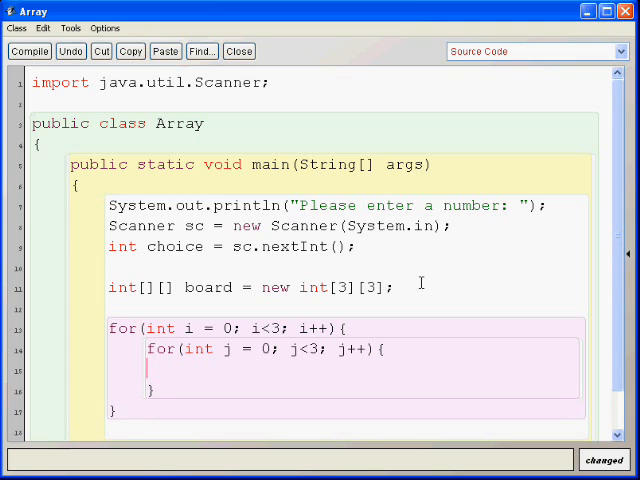
scroll("down", 3)
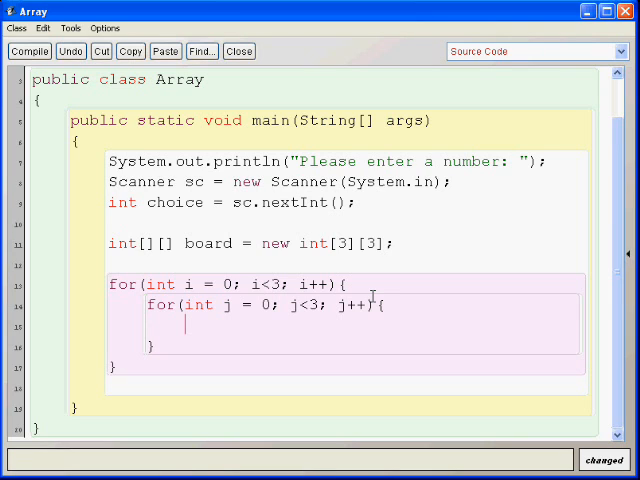
Print each cell with System.out.print(board[i][j]); in the inner loop.
type("System")
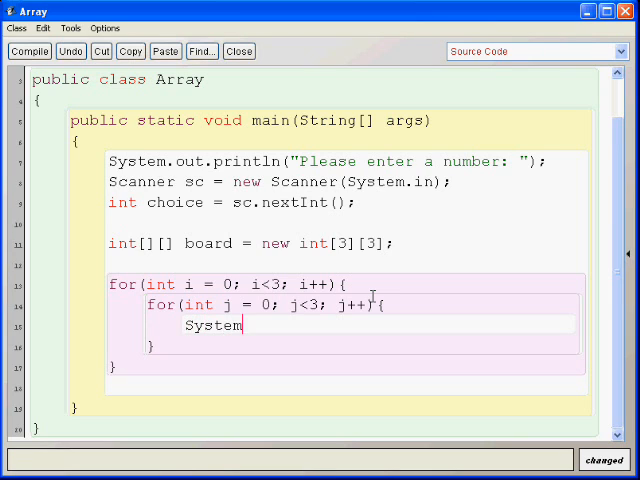
type(".out.pring")
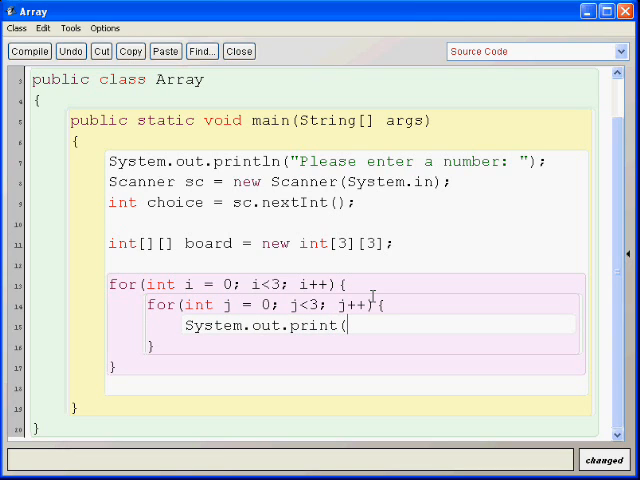
type("boar")
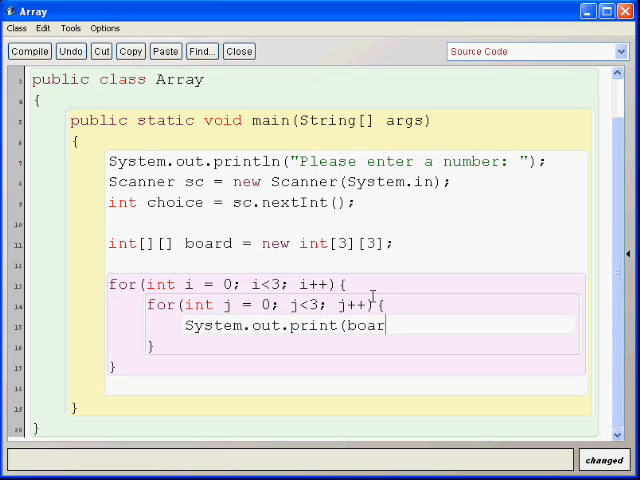
type("d[i]j[")
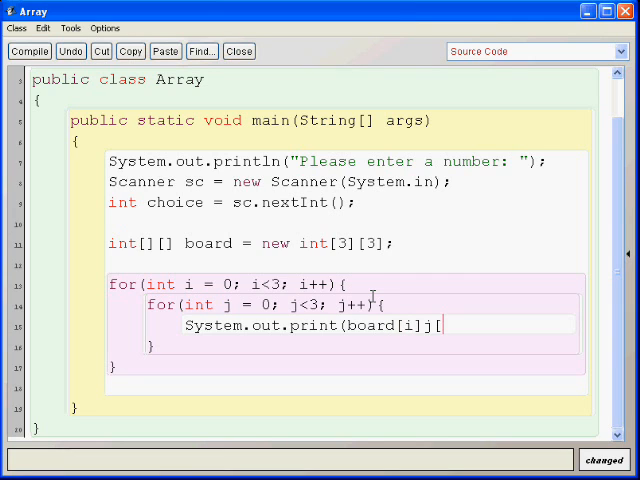
type("[j]);")
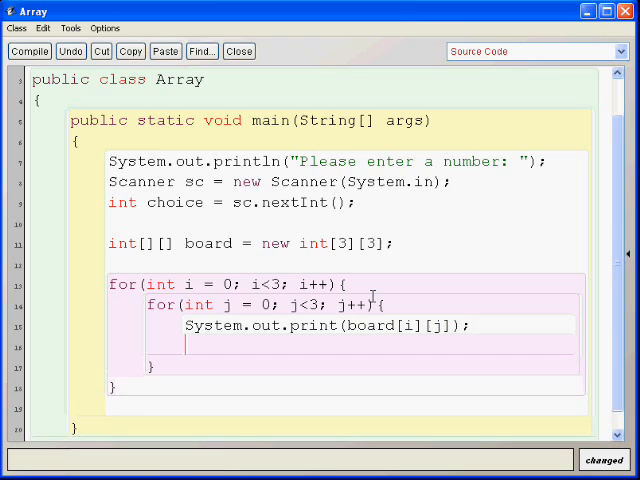
Add if(j!=2) System.out.print("|"); to separate values within a row.
type("i")
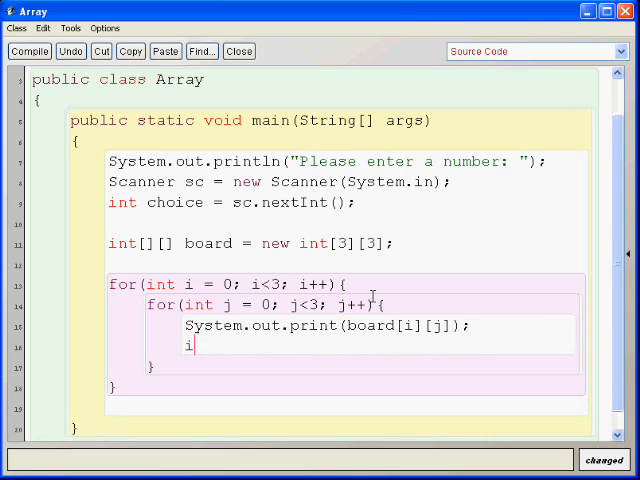
type("f(j!=2)System.out.print(board[i][j]);")
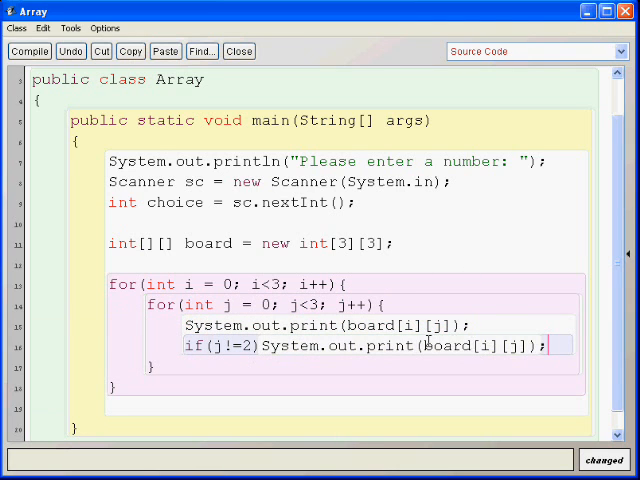
double_click(476, 344)
type("\"\\")
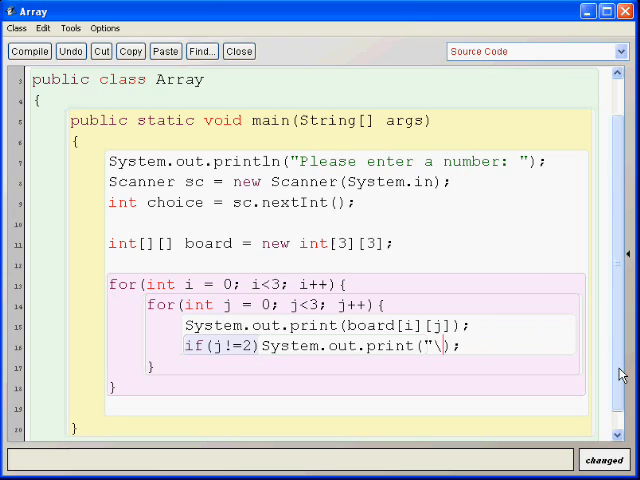
type("|\"")
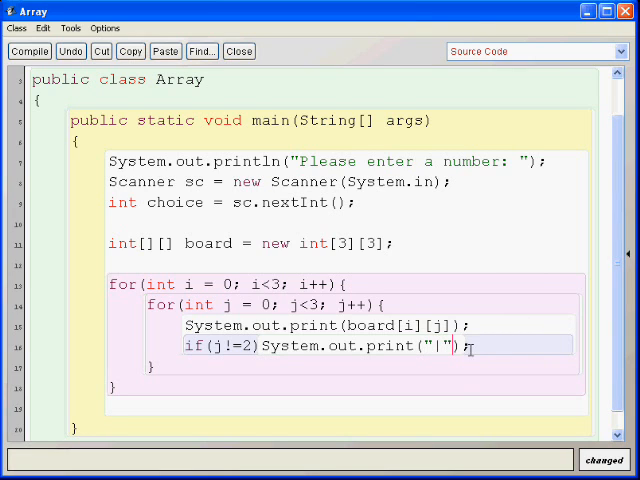
key("Return")
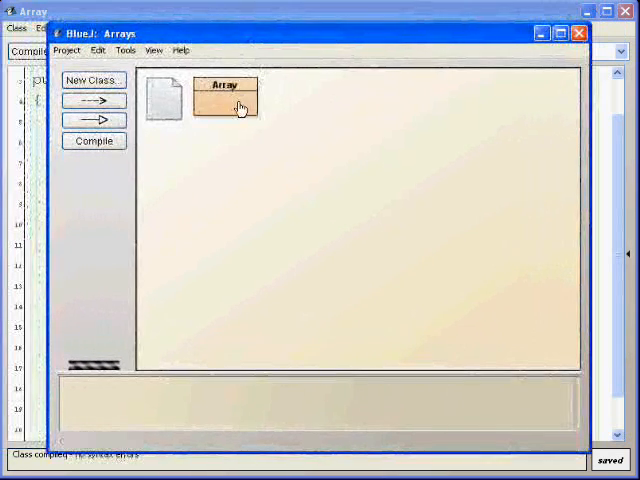
Run main from the Array class and check the printed 3x3 grid.
right_click(224, 90)
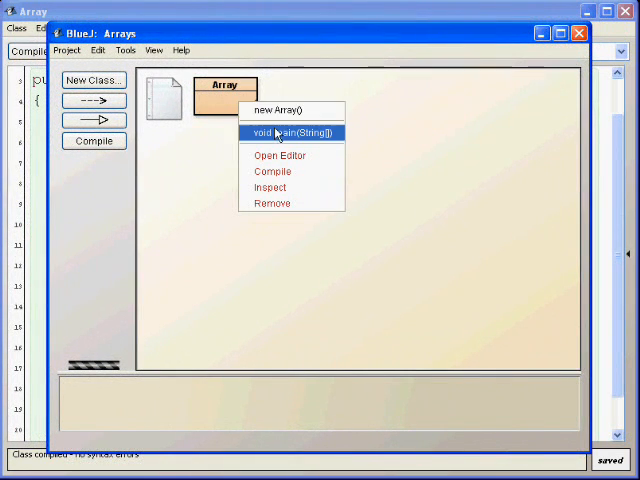
left_click(288, 132)
type("3")
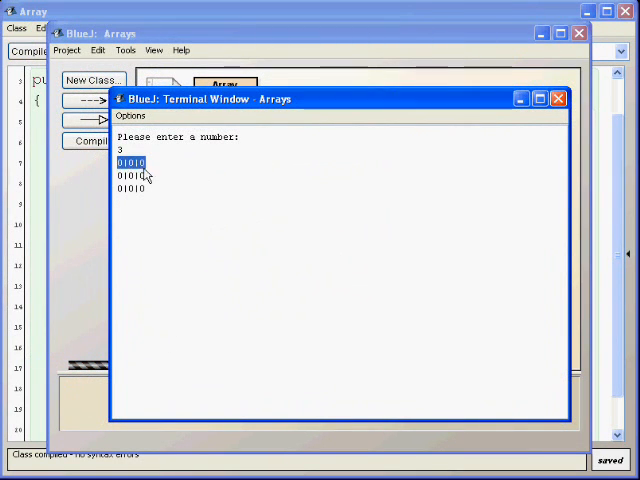
left_click(560, 98)
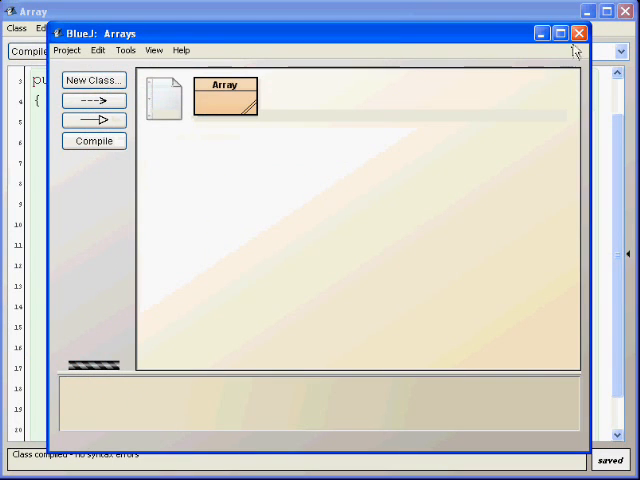
Change the board element type from int to char and run main again.
double_click(224, 96)
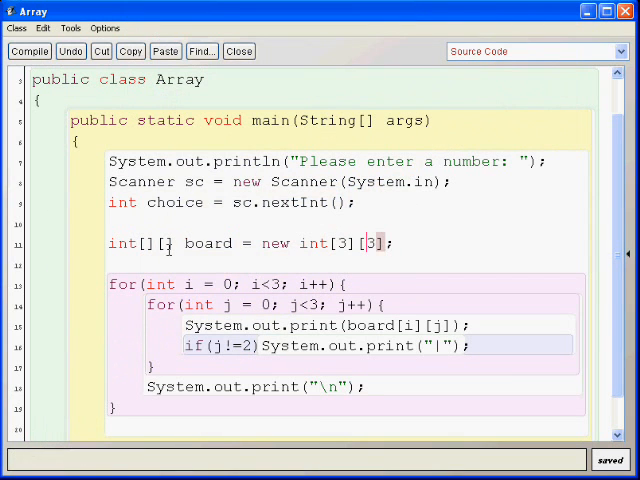
double_click(120, 244)
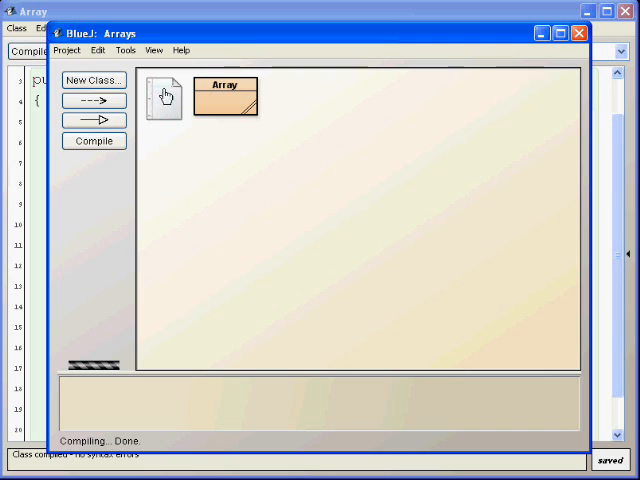
right_click(224, 96)
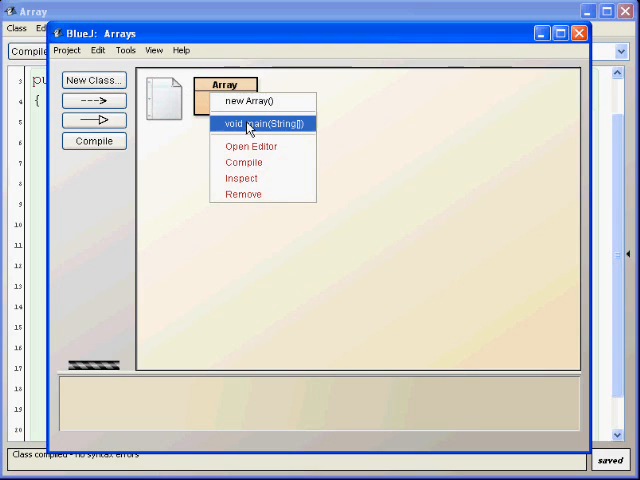
left_click(262, 122)
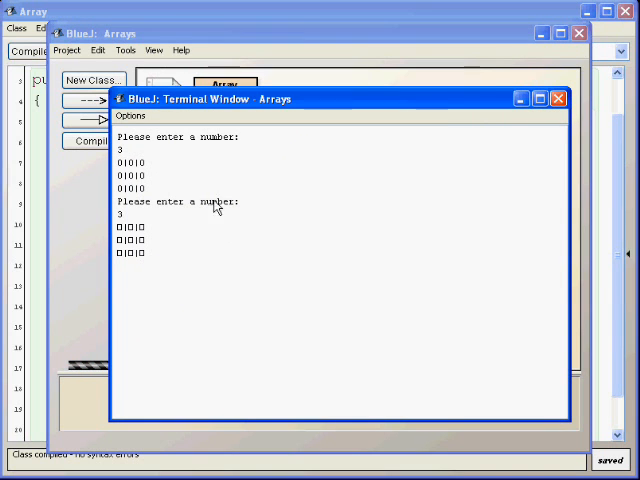
mouse_move(508, 132)
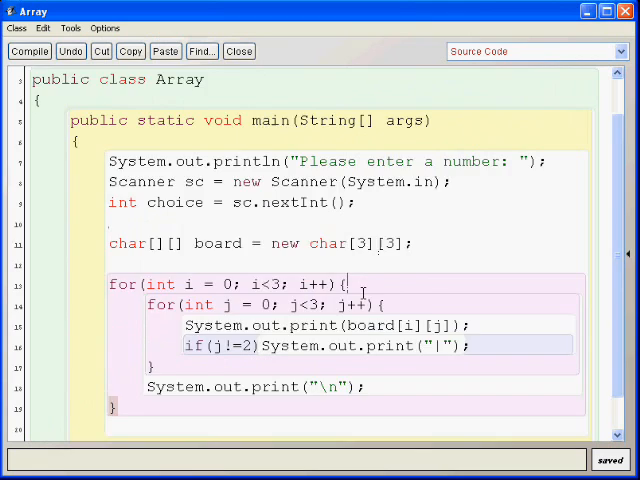
Add int y = choice/3; and an int x assignment above the board declaration.
scroll("down", 3)
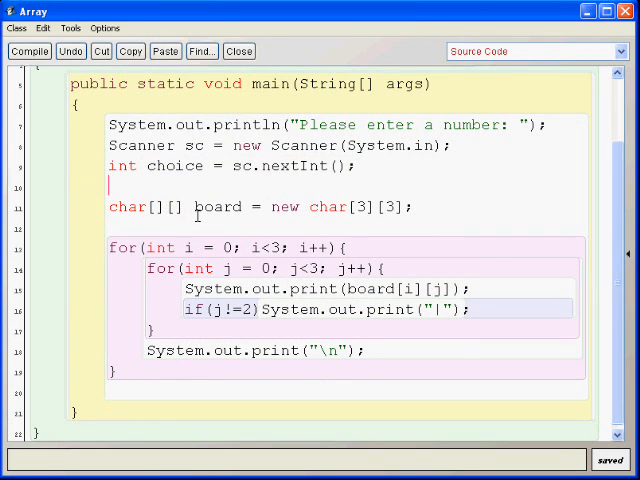
type("int")
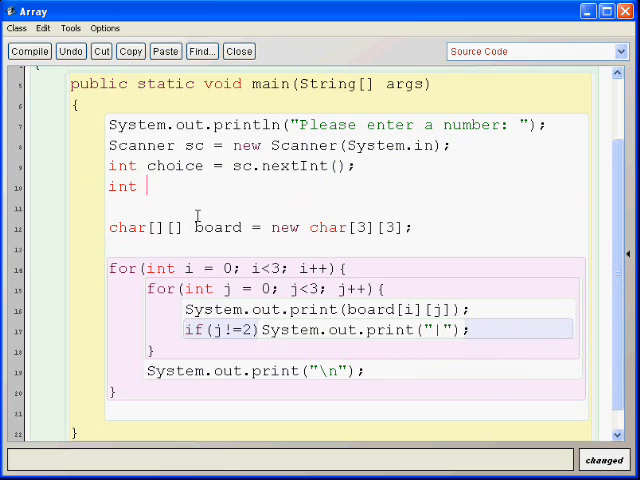
type("x =")
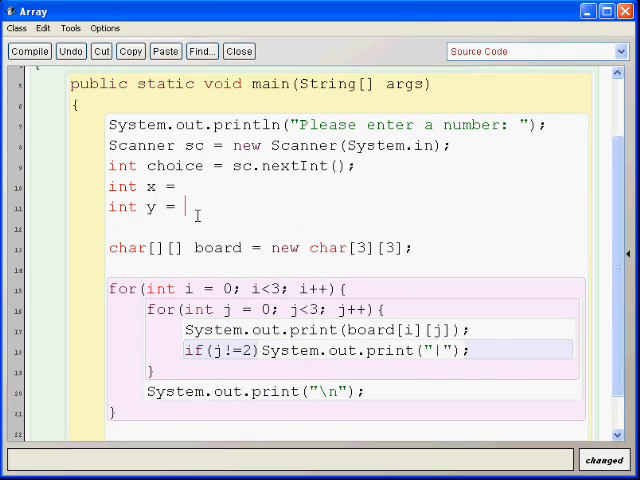
type(";")
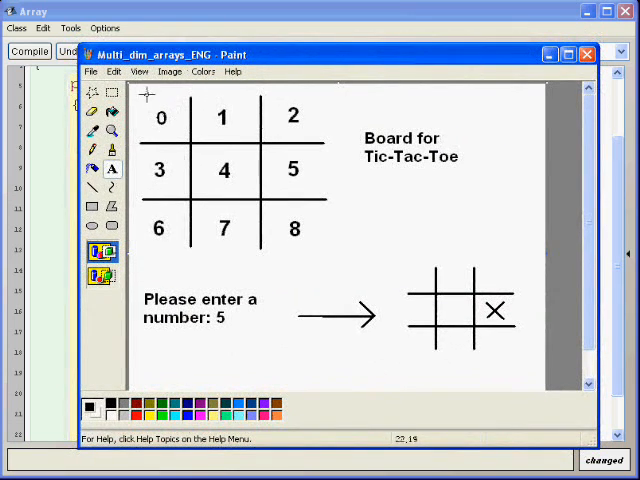
mouse_move(170, 204)
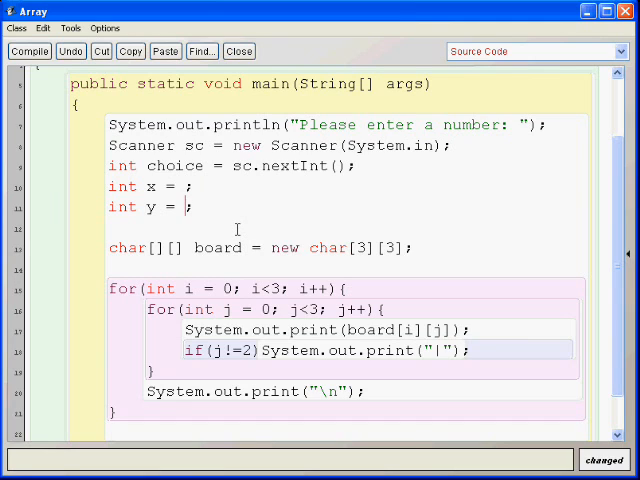
type("choice/3")
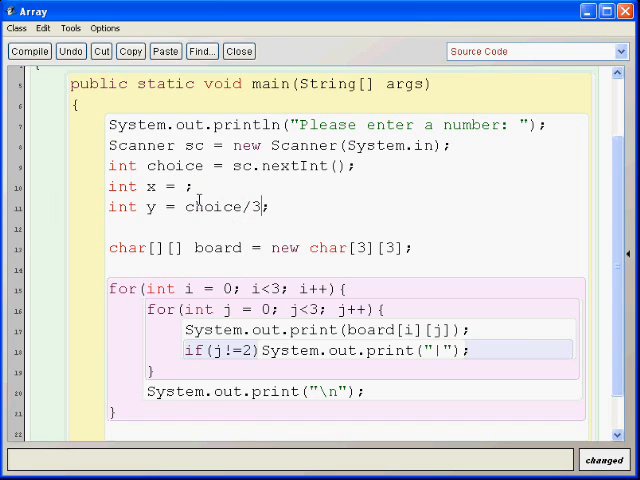
Set the x assignment to int x = choice%3;.
double_click(188, 186)
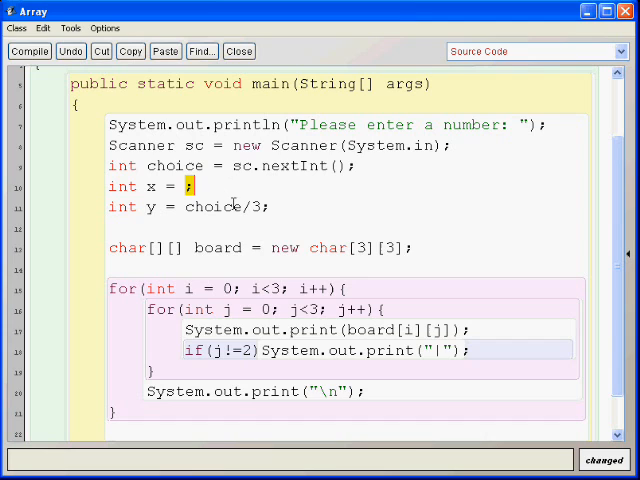
type("choice/")
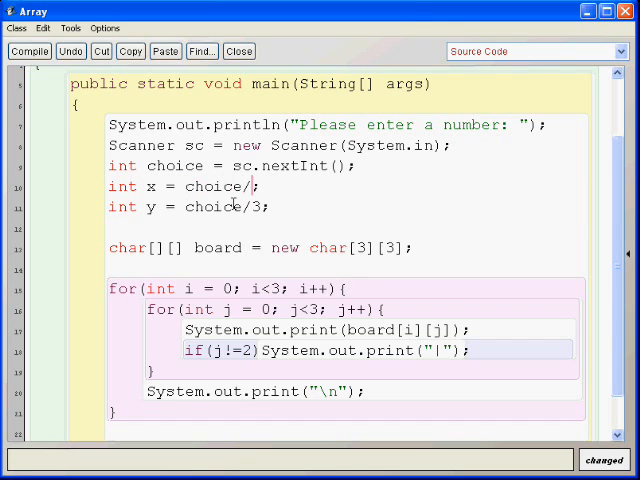
type("%3")
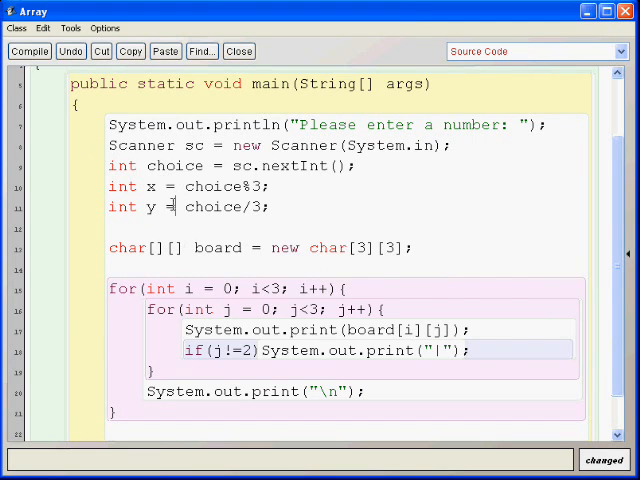
Place the mark with board[y][x] = 'X'; after the board declaration.
scroll("down", 3)
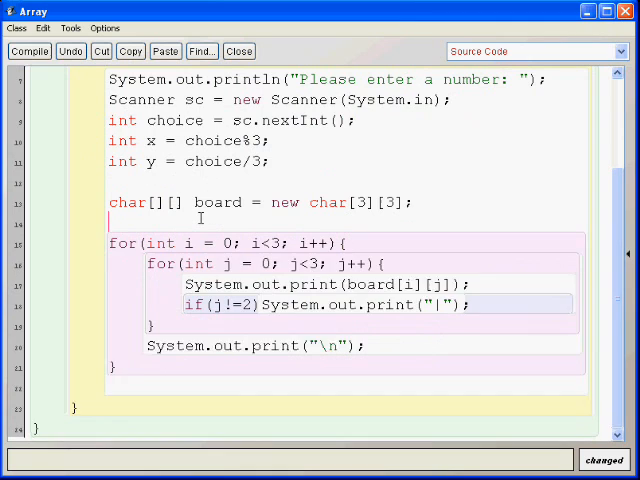
type("board[")
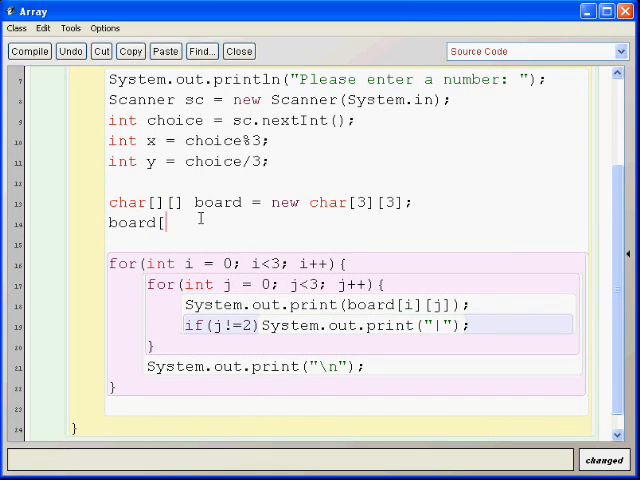
type("y][x]")
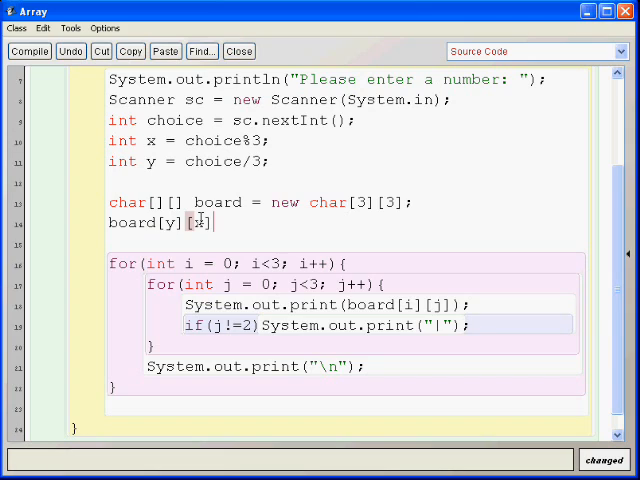
type("= 'X")
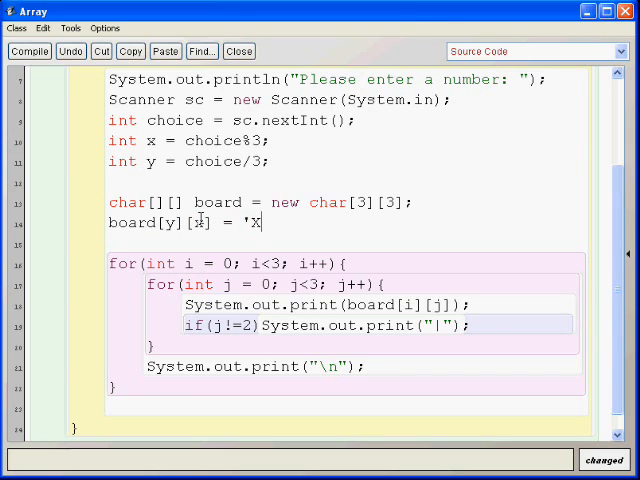
type("';")
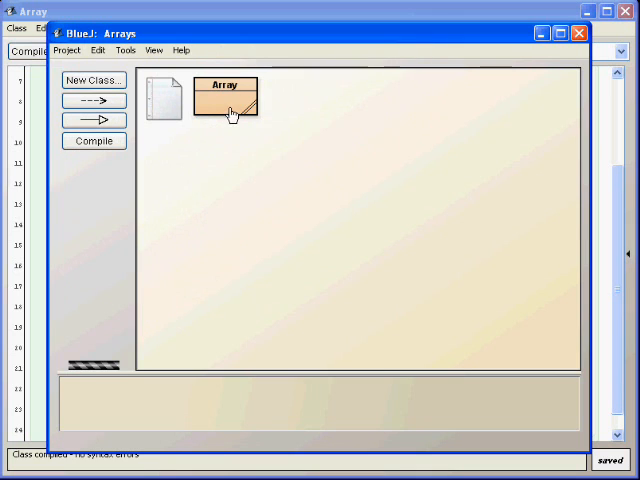
Reopen the Array source, recompile it error-free and bring up the class commands.
double_click(224, 96)
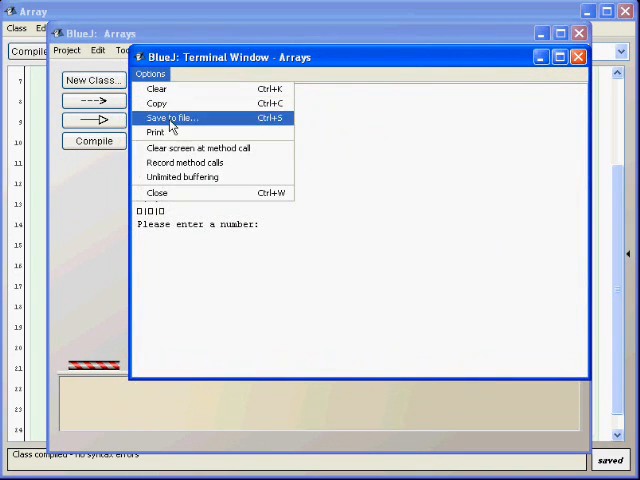
mouse_move(200, 192)
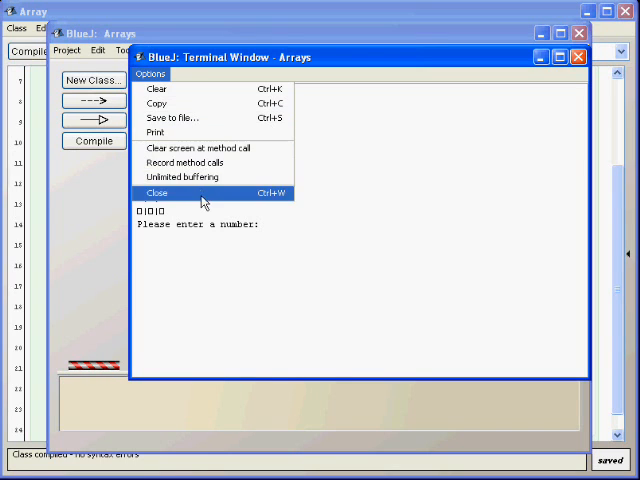
mouse_move(152, 74)
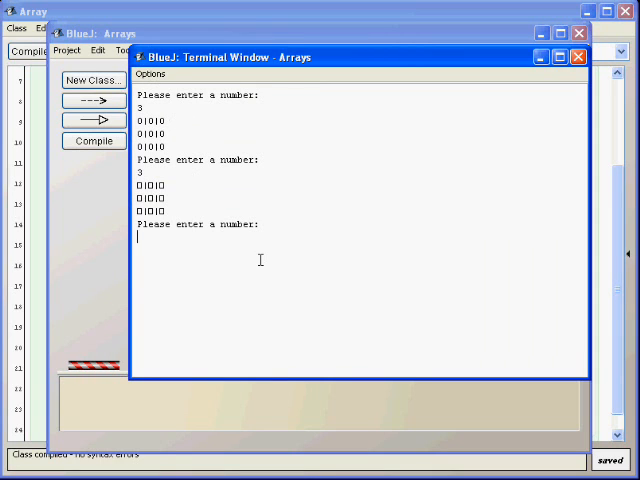
mouse_move(266, 252)
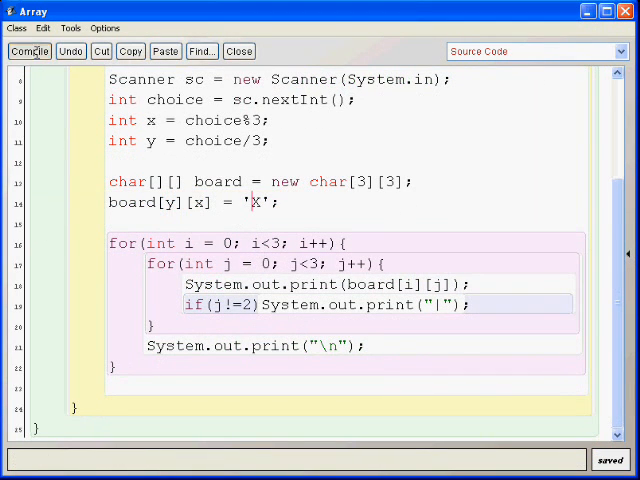
left_click(30, 52)
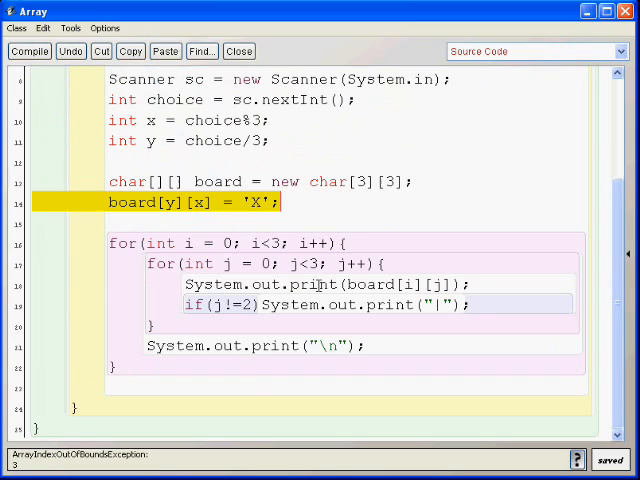
mouse_move(292, 232)
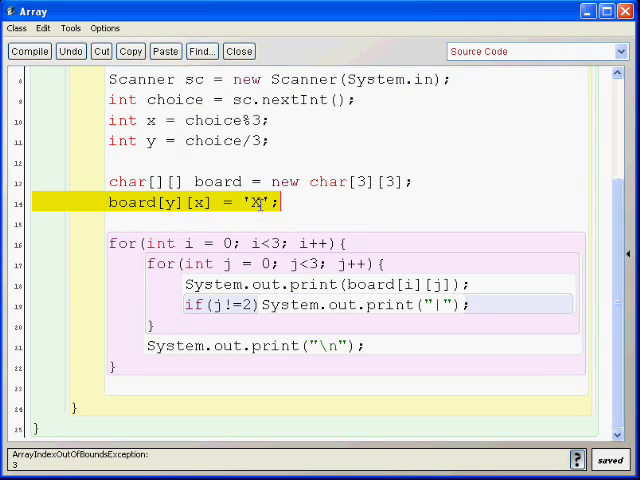
left_click(28, 52)
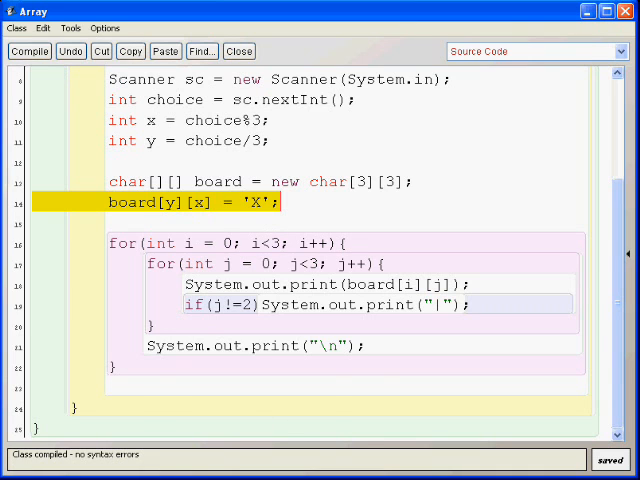
left_click(150, 74)
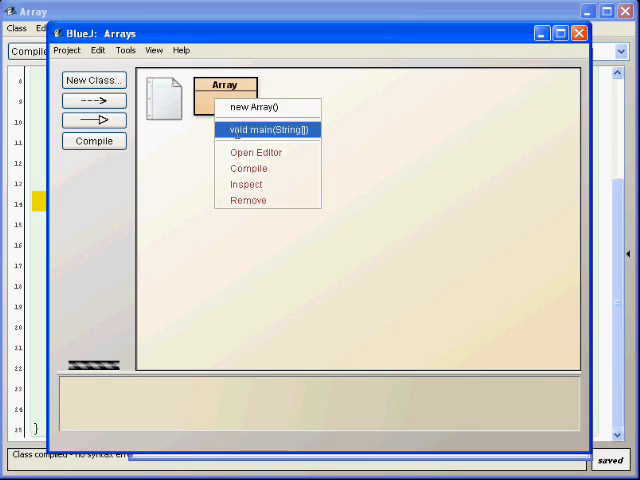
Run main with input 8, hit the out-of-bounds exception, and reopen the source.
left_click(268, 128)
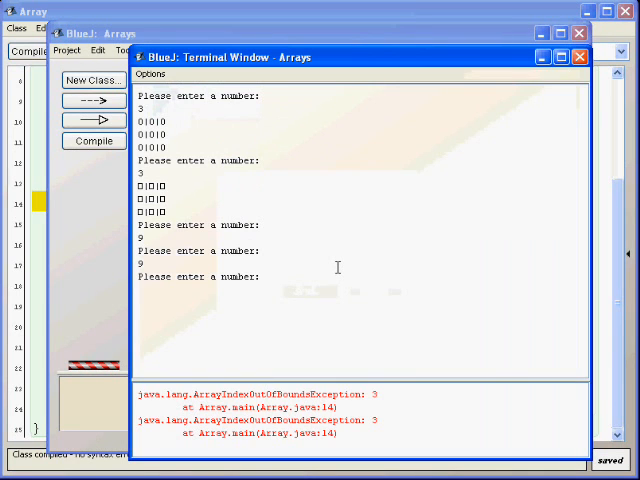
type("8")
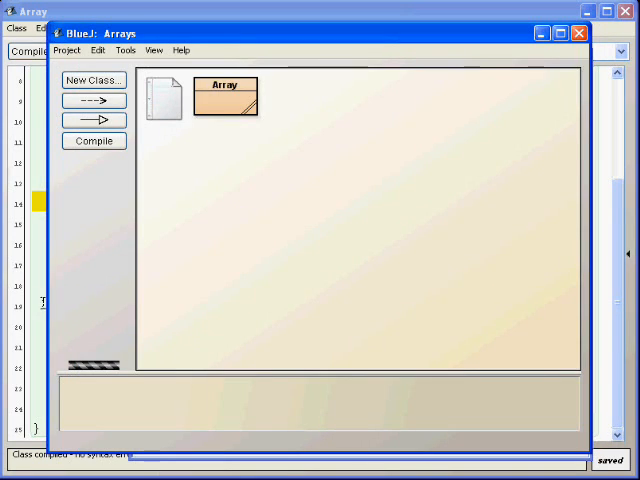
double_click(224, 96)
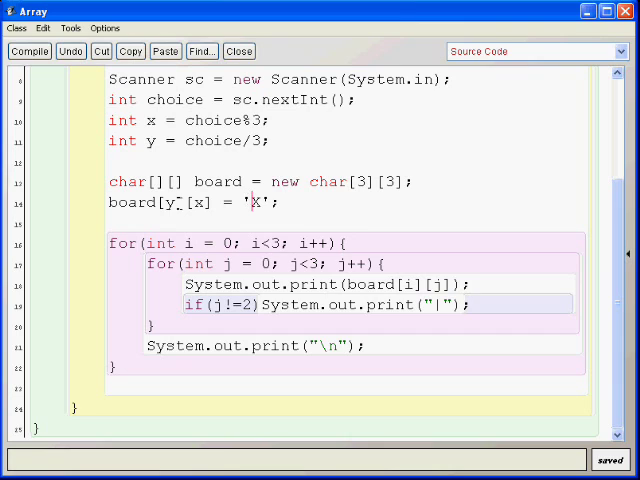
double_click(204, 200)
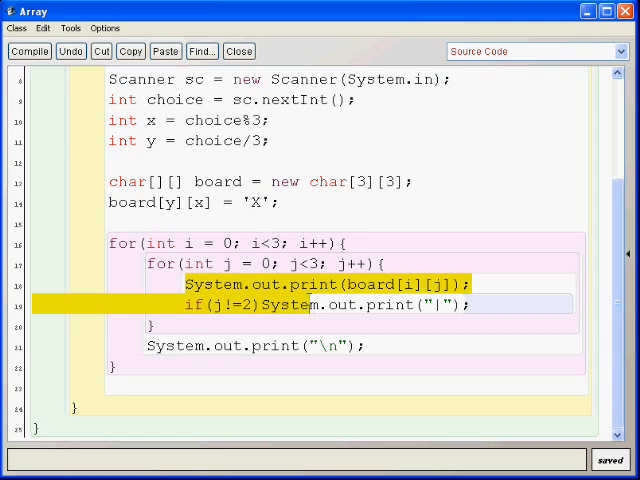
left_click(476, 304)
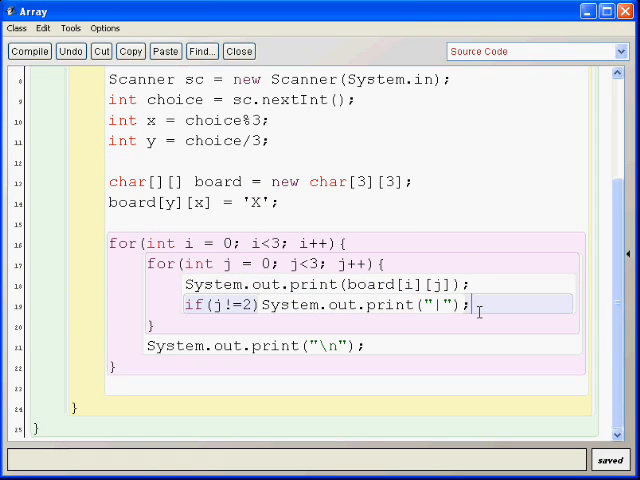